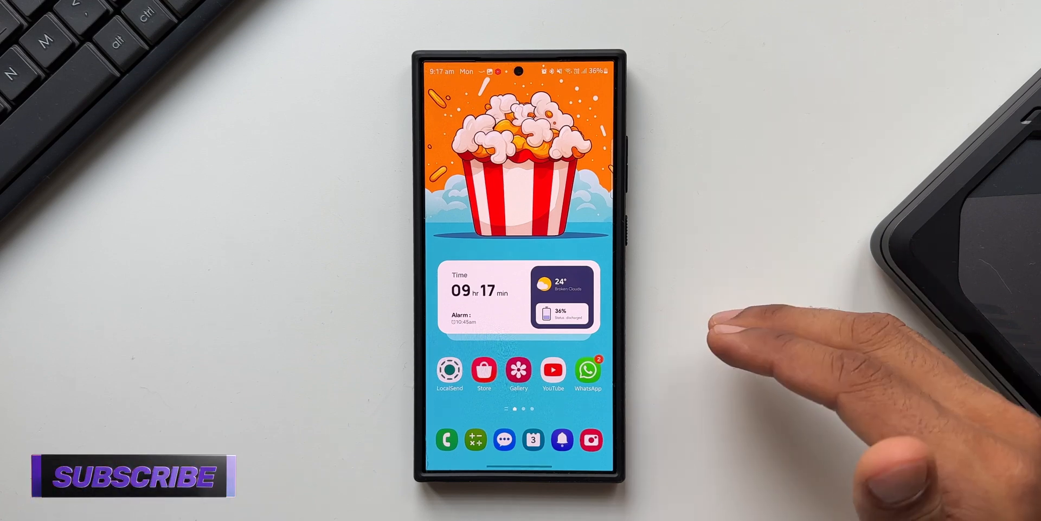
mouse_move(764, 326)
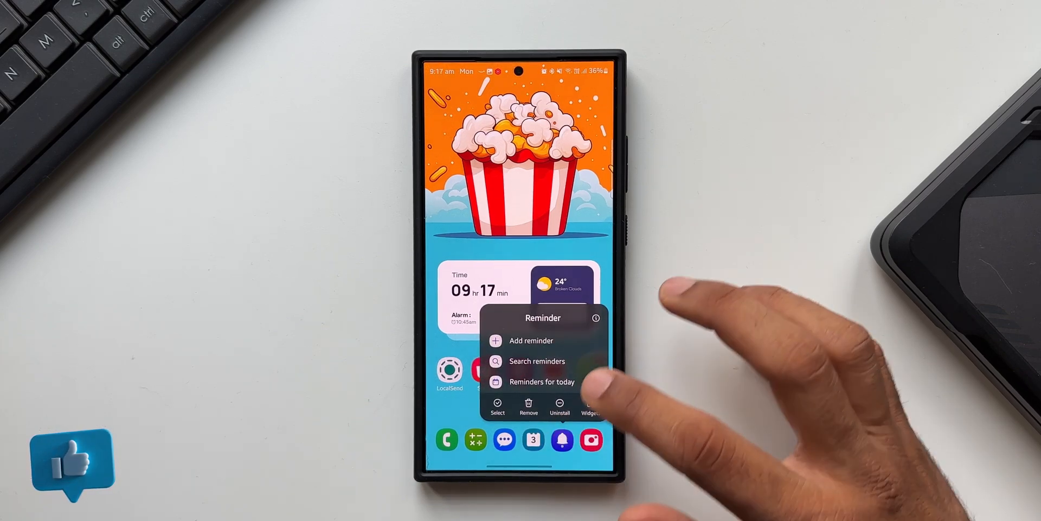
- View Samsung Reminder's app information and its Galaxy Store details page
left_click(595, 317)
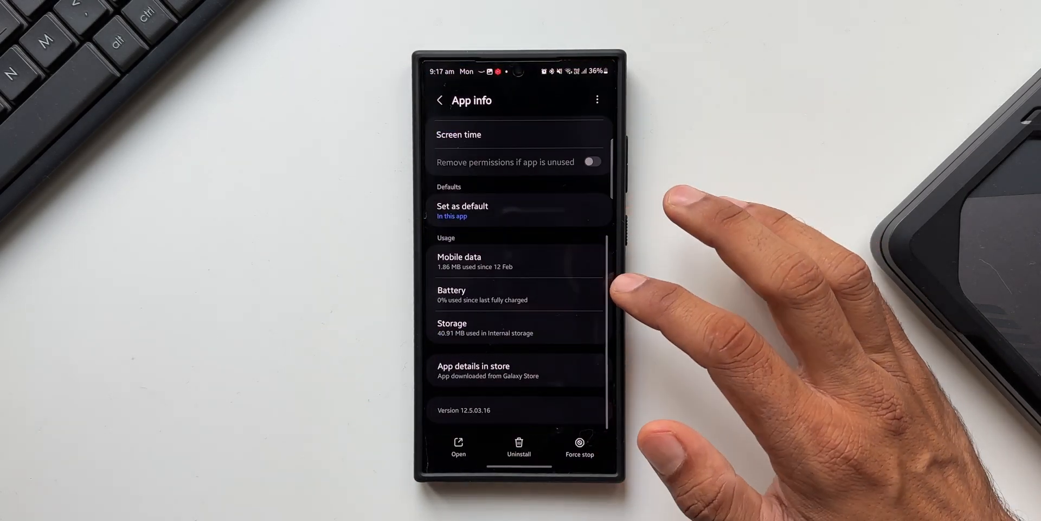
left_click(487, 370)
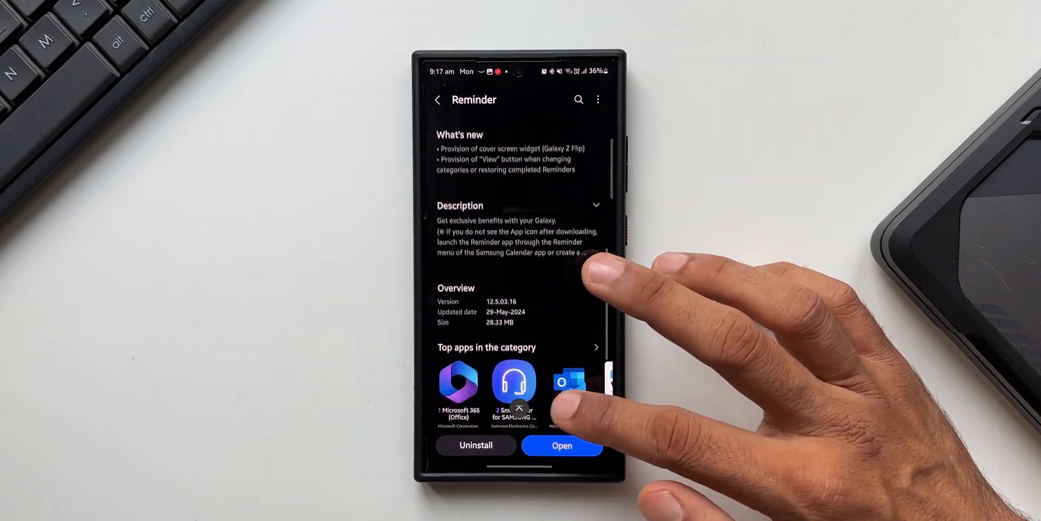
scroll("down", 3)
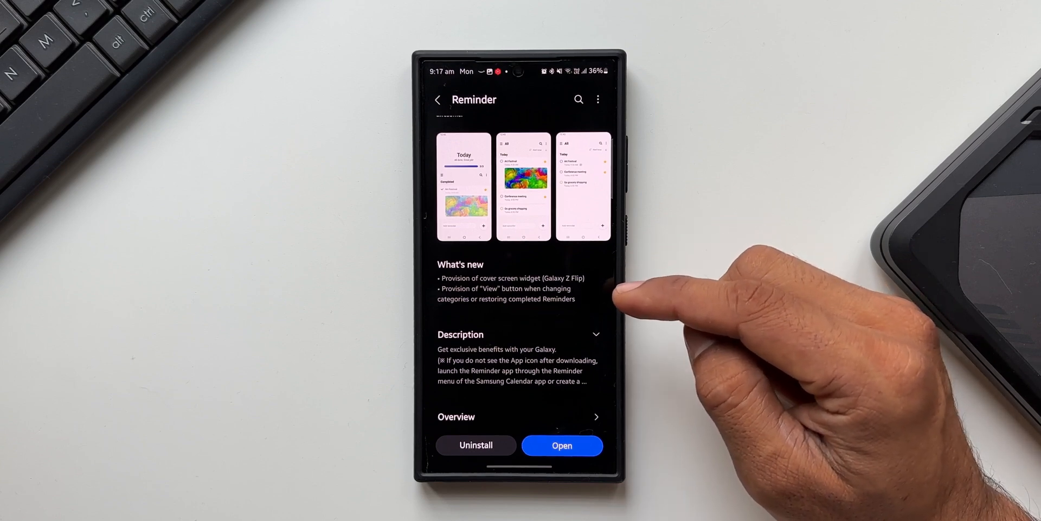
mouse_move(638, 293)
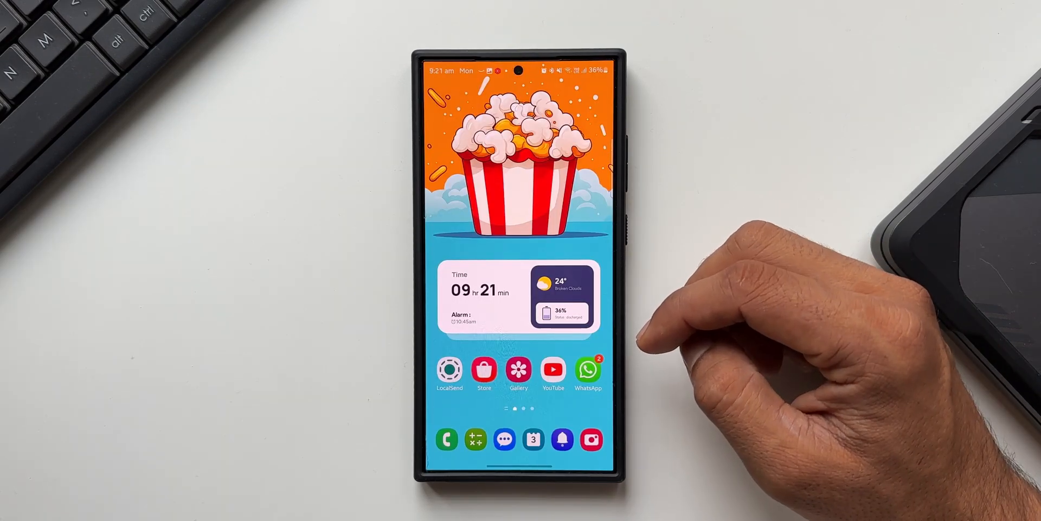
- Open Samsung Reminder and browse all categories before returning to My reminders
left_click(553, 439)
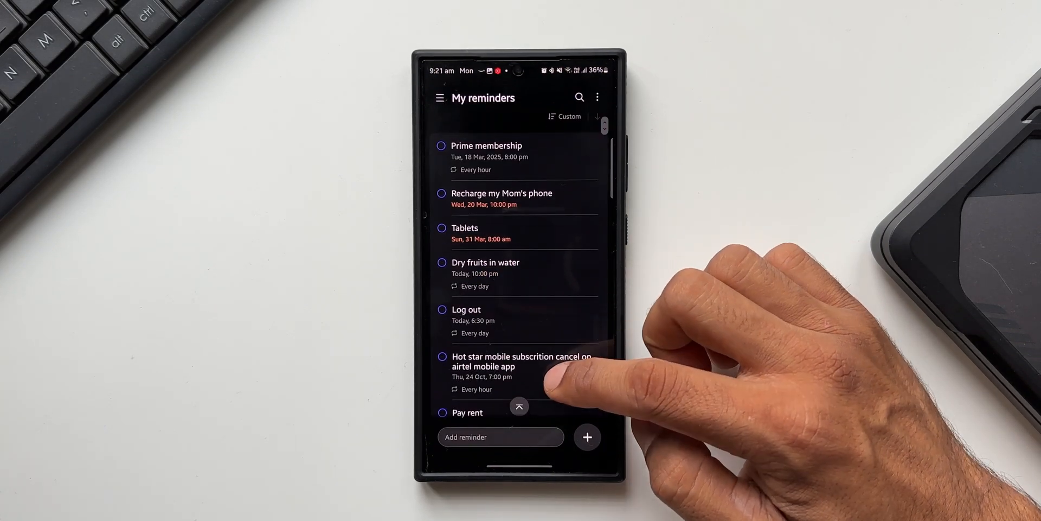
scroll("up", 3)
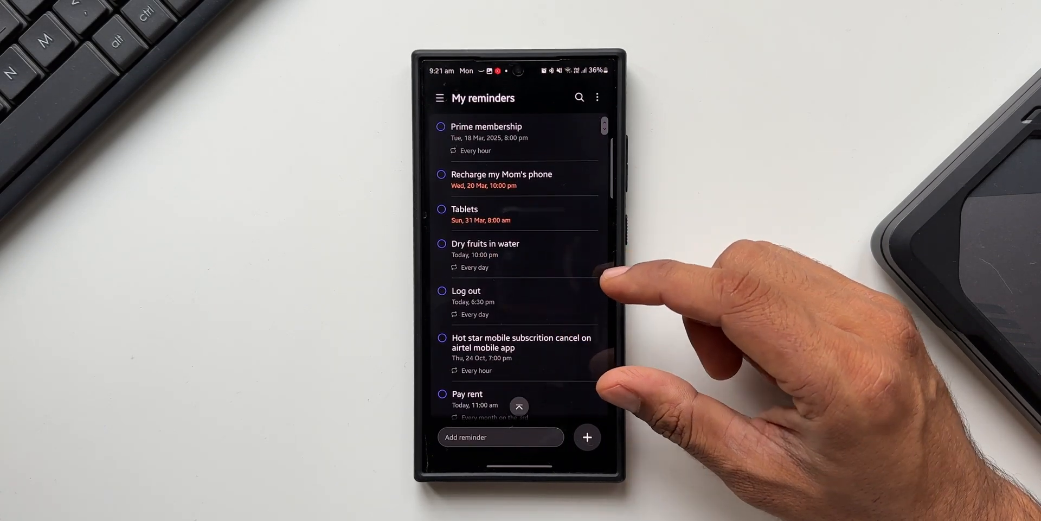
left_click(596, 97)
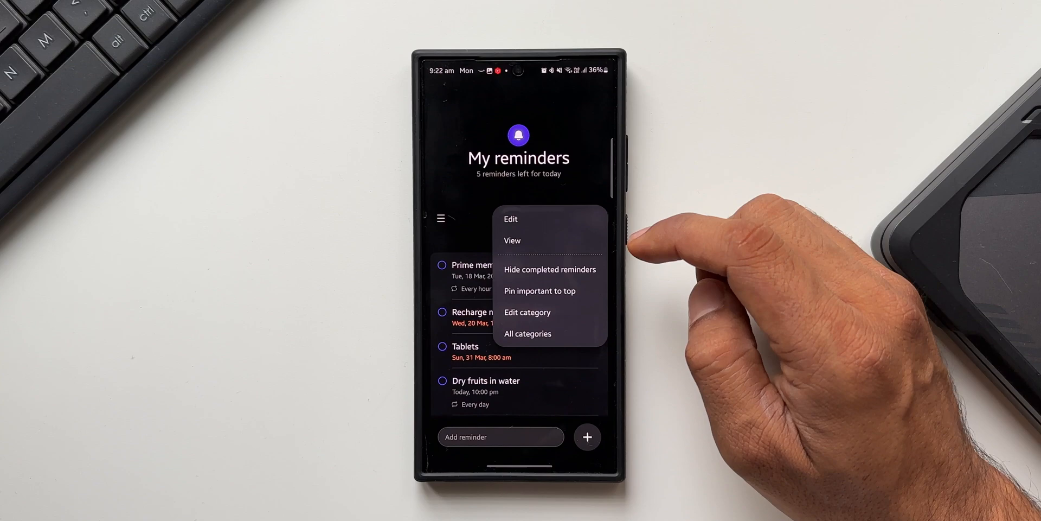
left_click(527, 334)
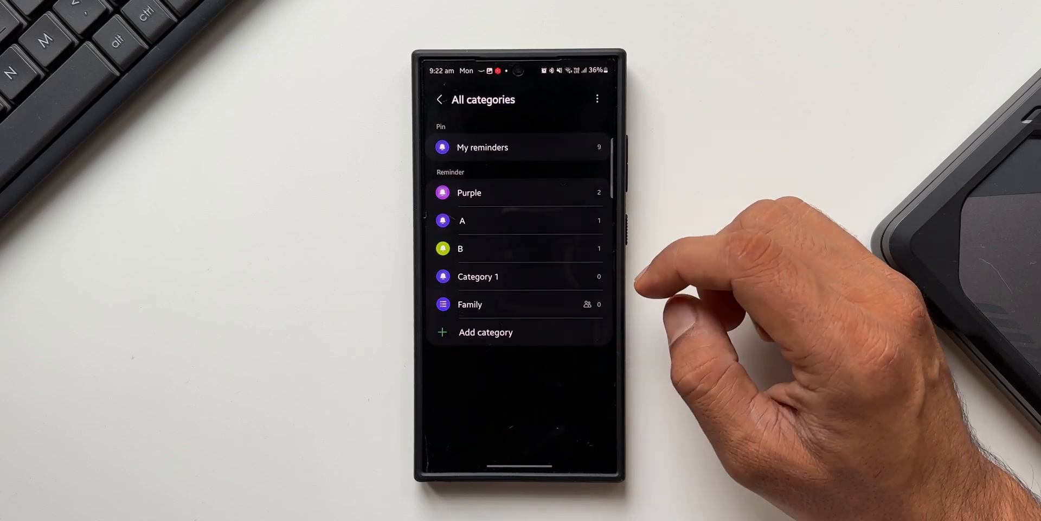
left_click(483, 147)
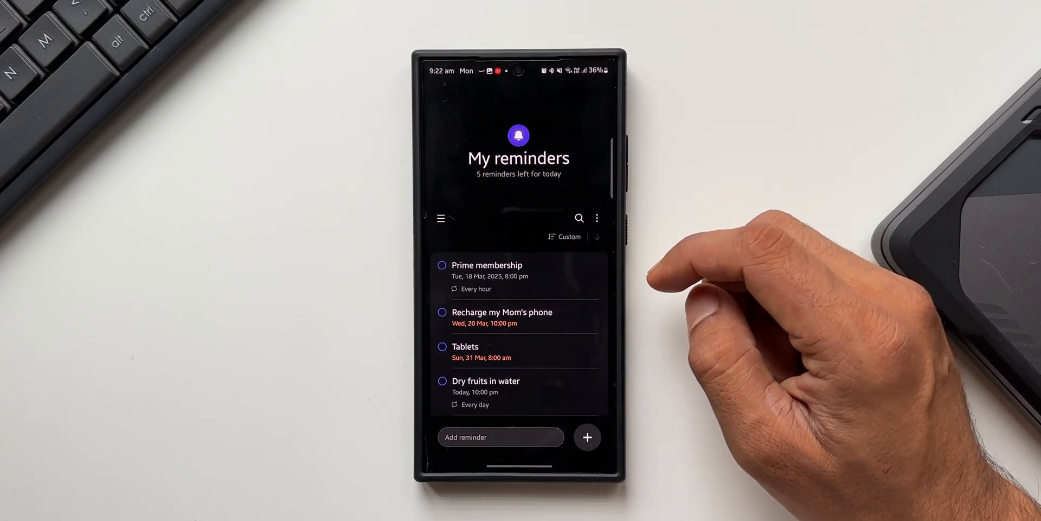
- Move the 'Pay rent' reminder into another category
scroll("up", 3)
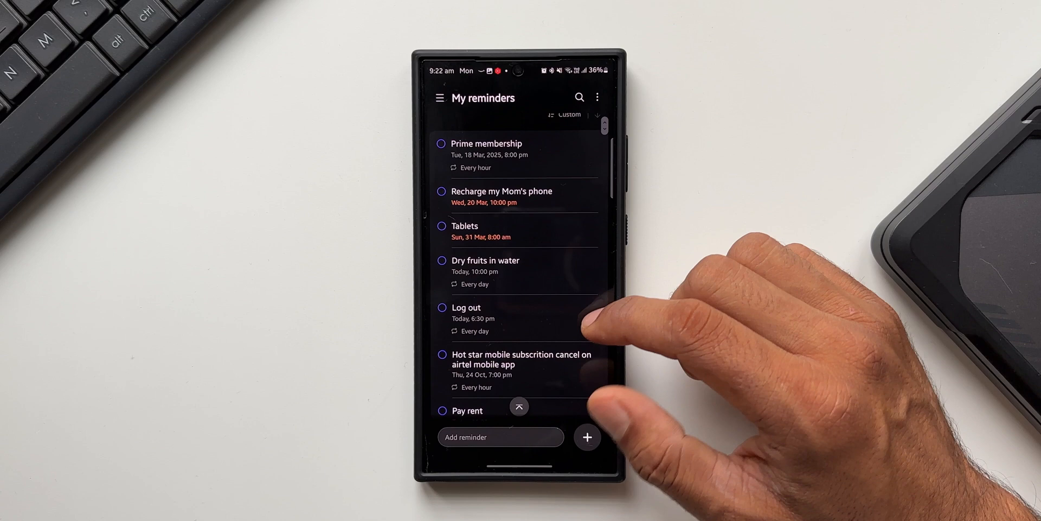
scroll("up", 3)
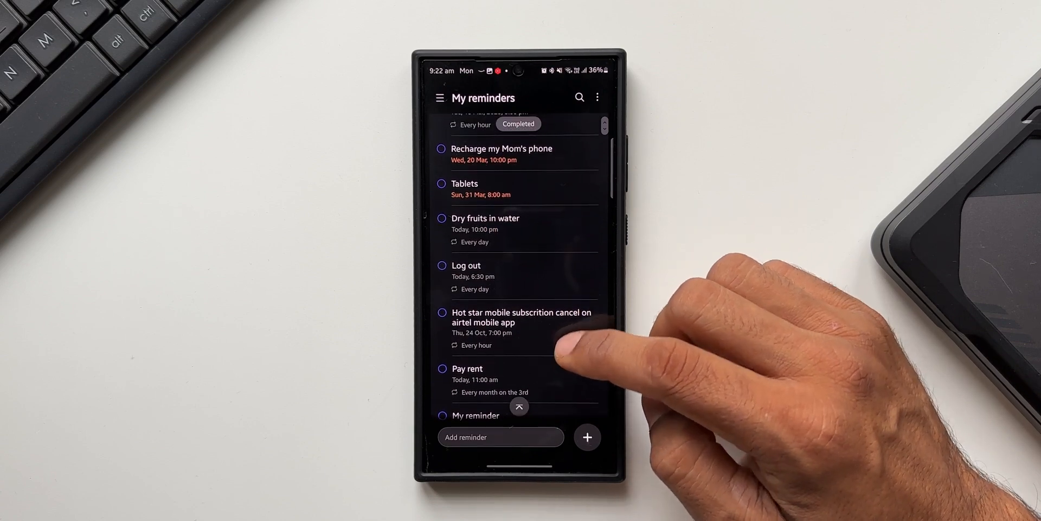
scroll("up", 3)
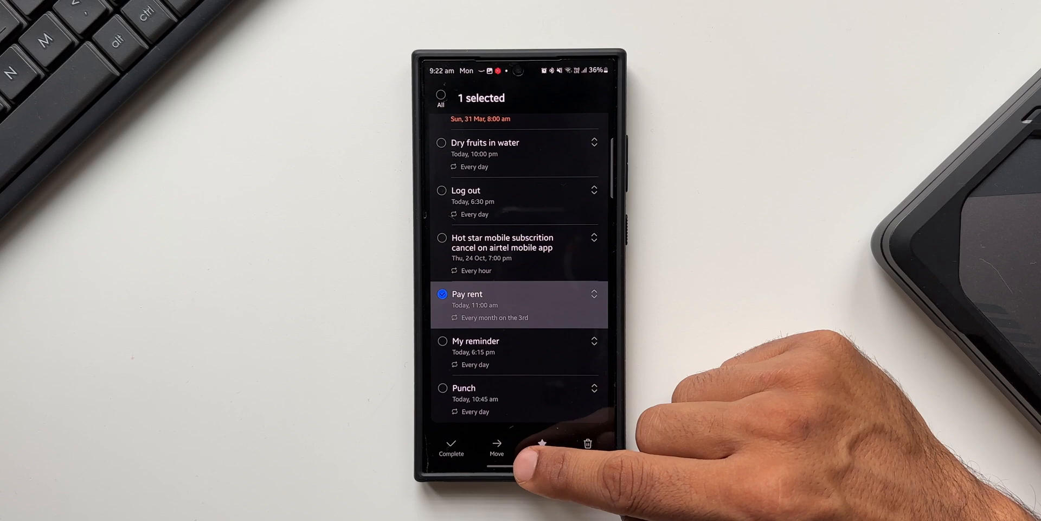
left_click(496, 444)
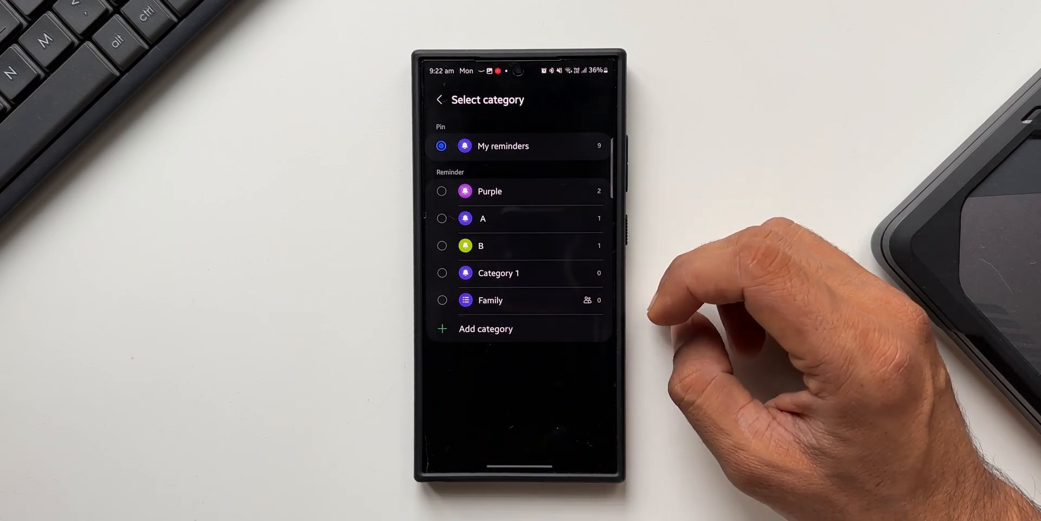
mouse_move(624, 233)
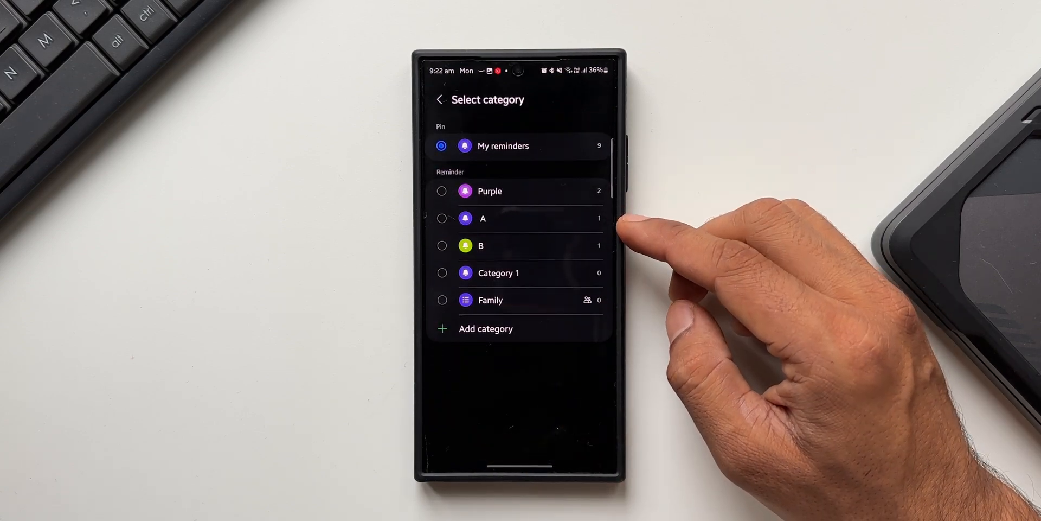
left_click(503, 145)
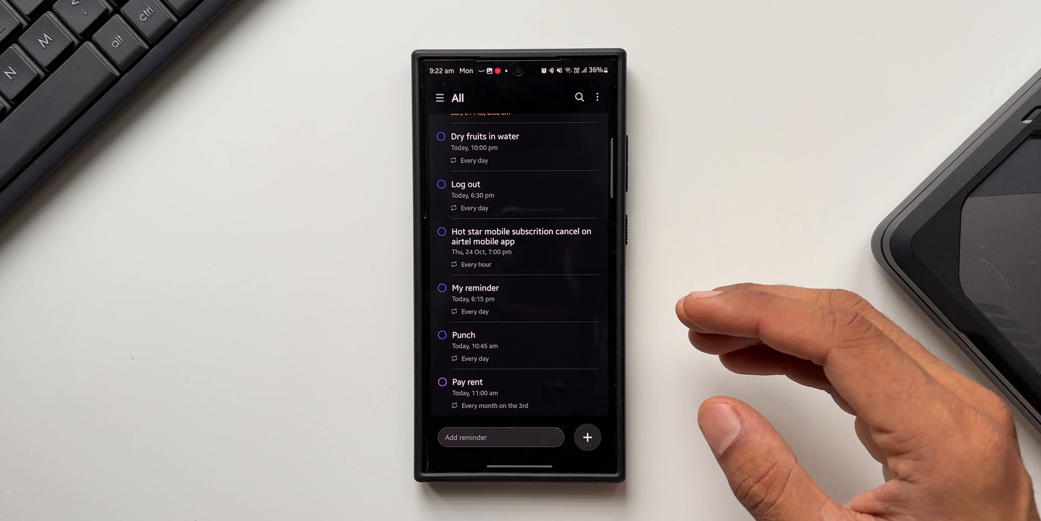
mouse_move(731, 332)
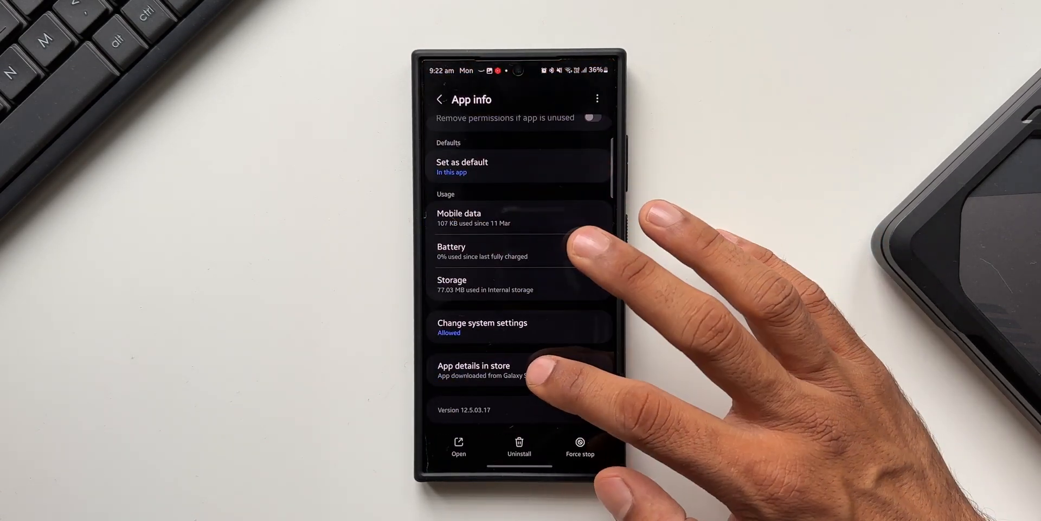
left_click(474, 369)
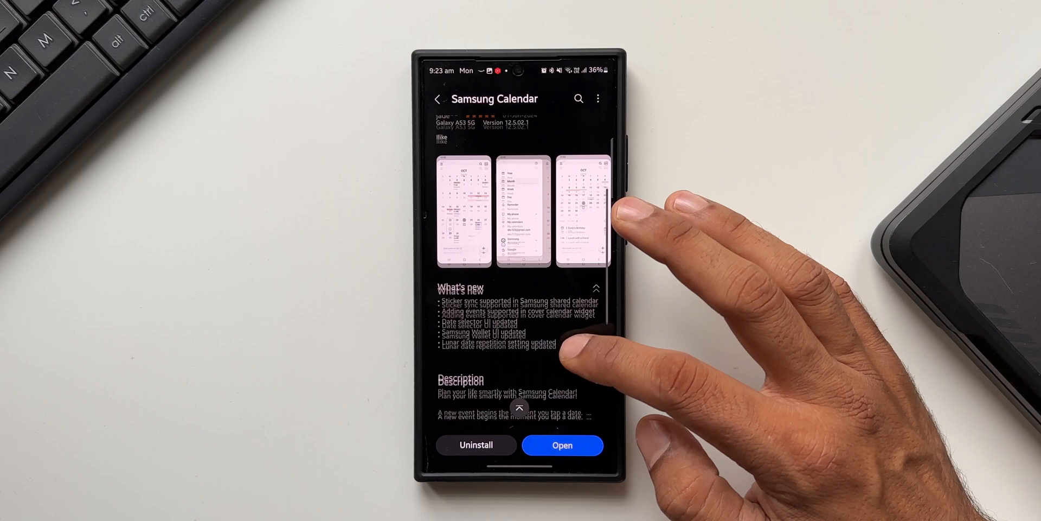
scroll("up", 3)
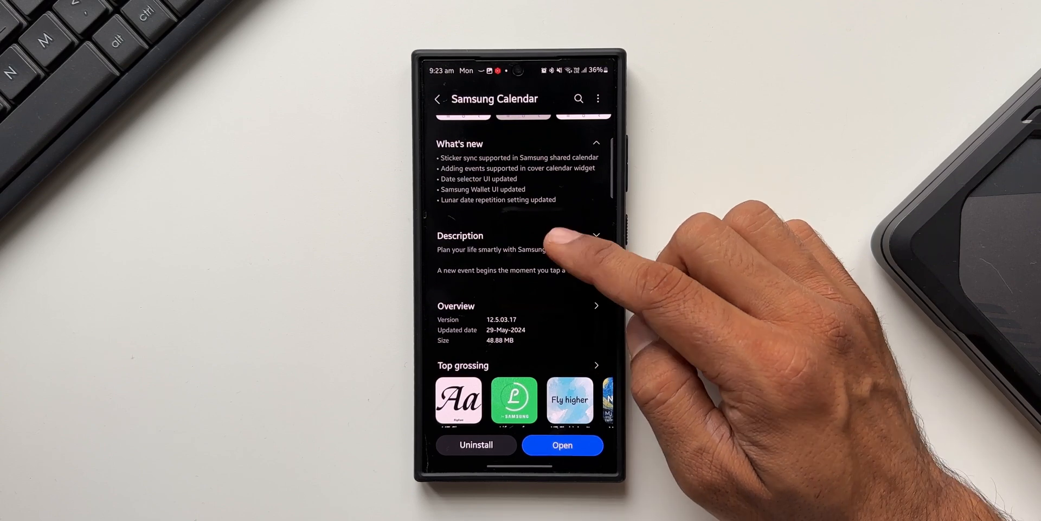
scroll("up", 3)
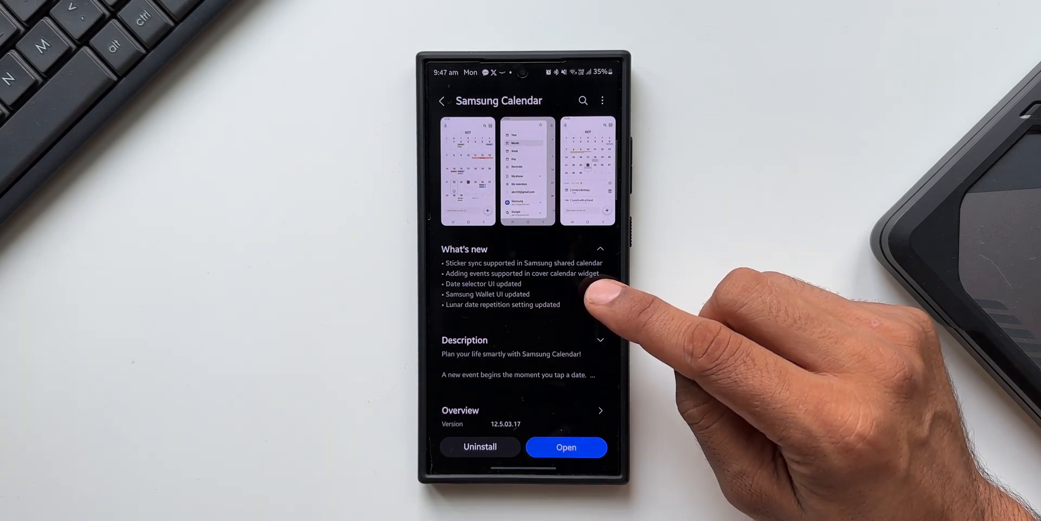
mouse_move(591, 299)
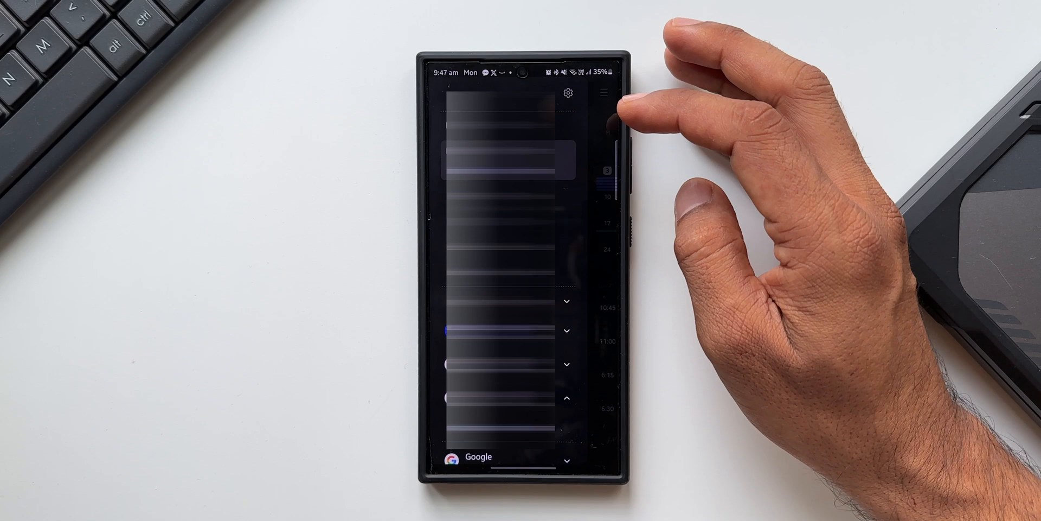
- Create a new shared calendar, 'Shared calendar 1', in Samsung Calendar
scroll("down", 3)
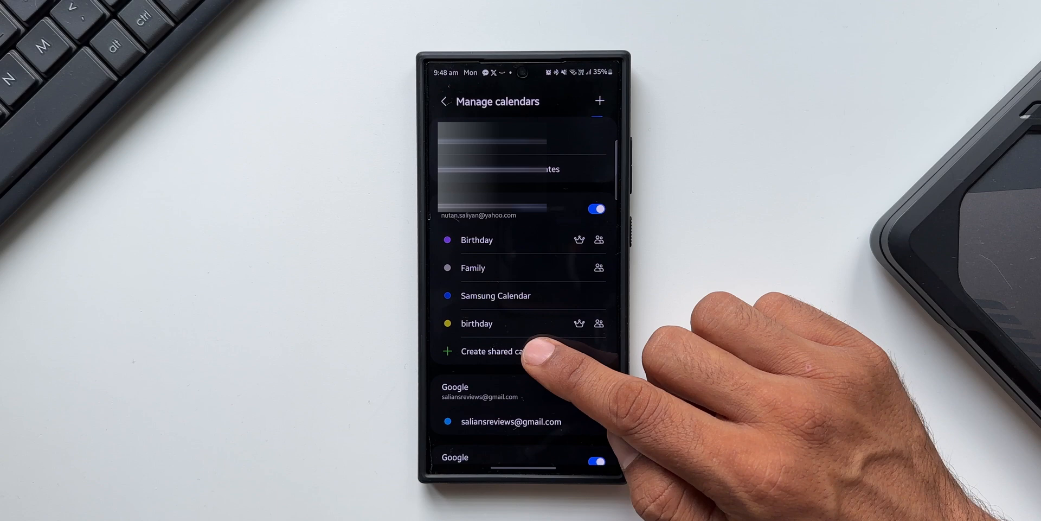
left_click(491, 351)
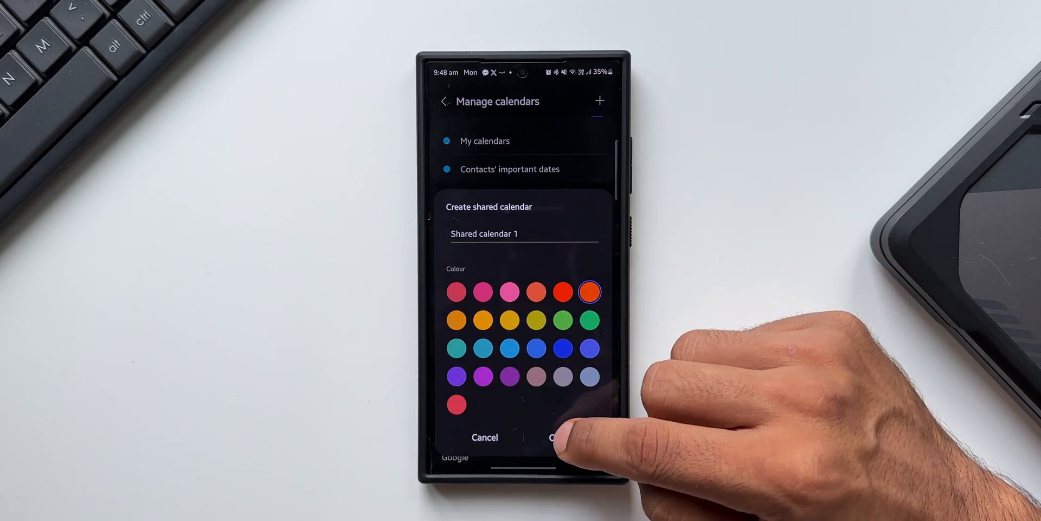
left_click(558, 438)
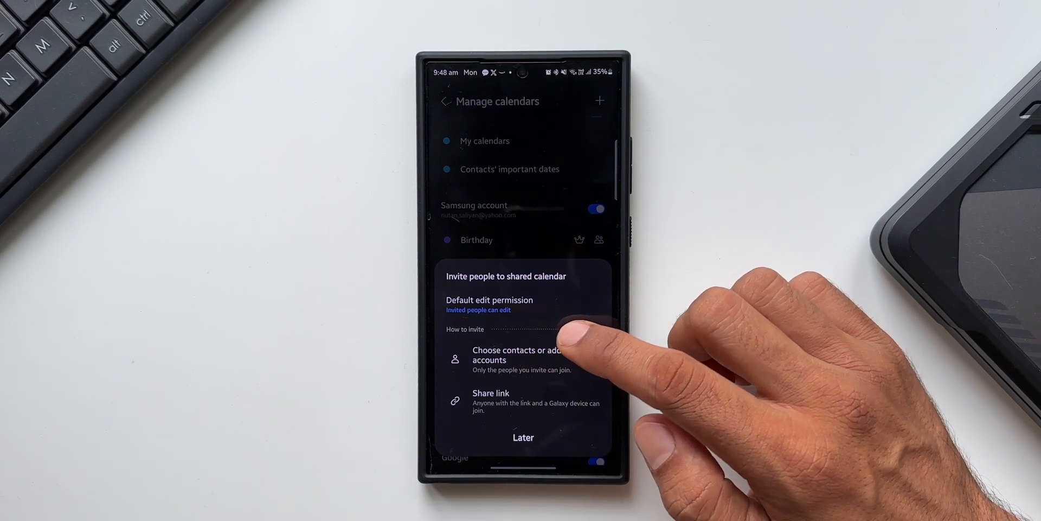
- Keep the default edit permission as 'Invited people can edit'
left_click(478, 310)
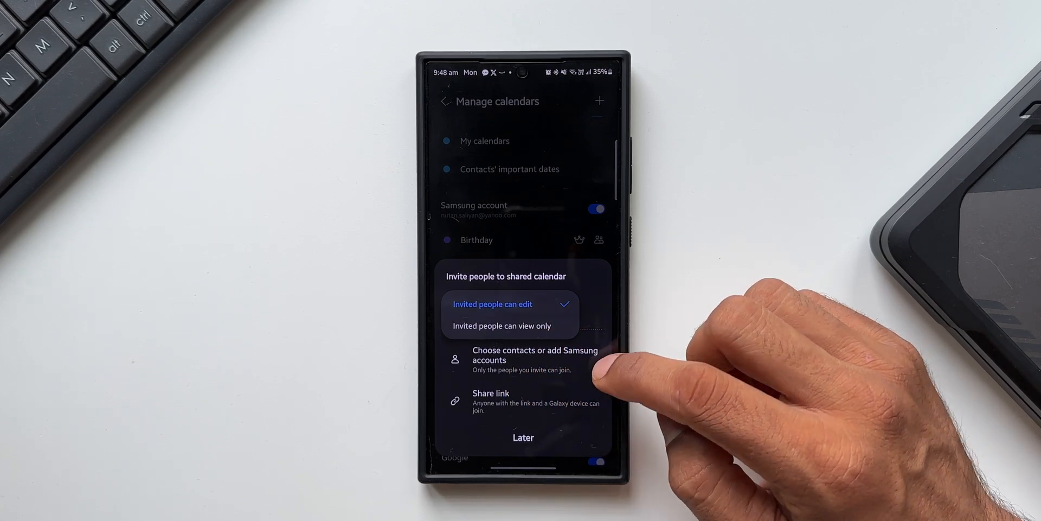
left_click(492, 304)
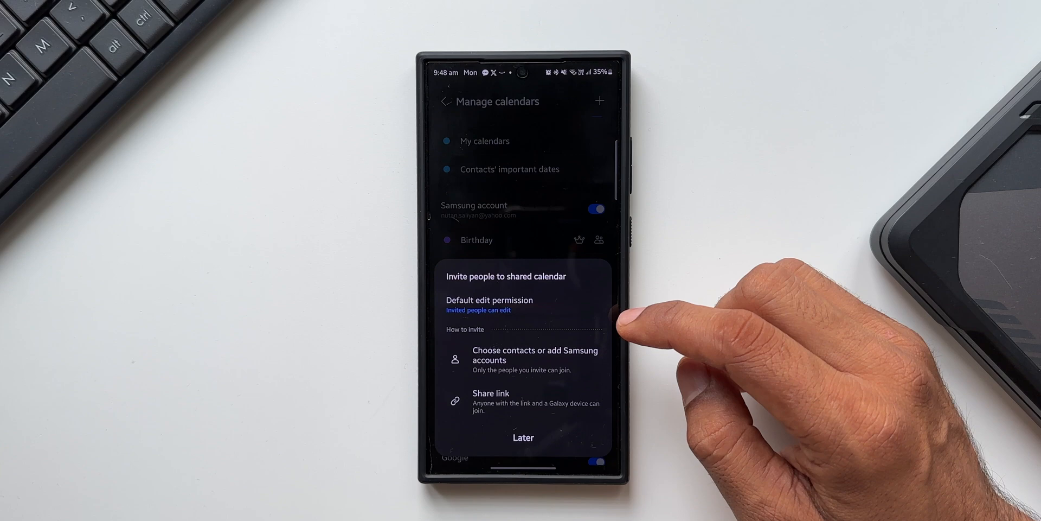
left_click(523, 437)
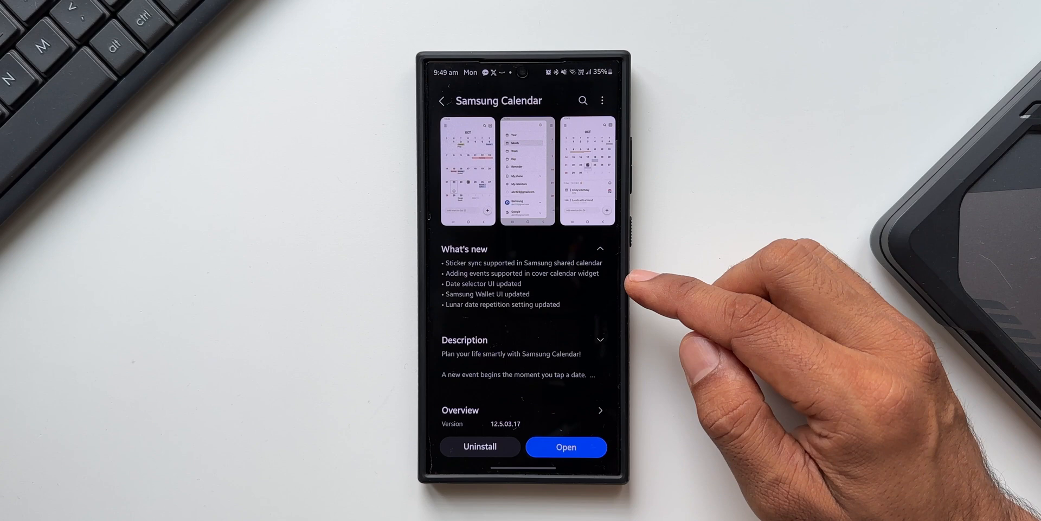
mouse_move(651, 292)
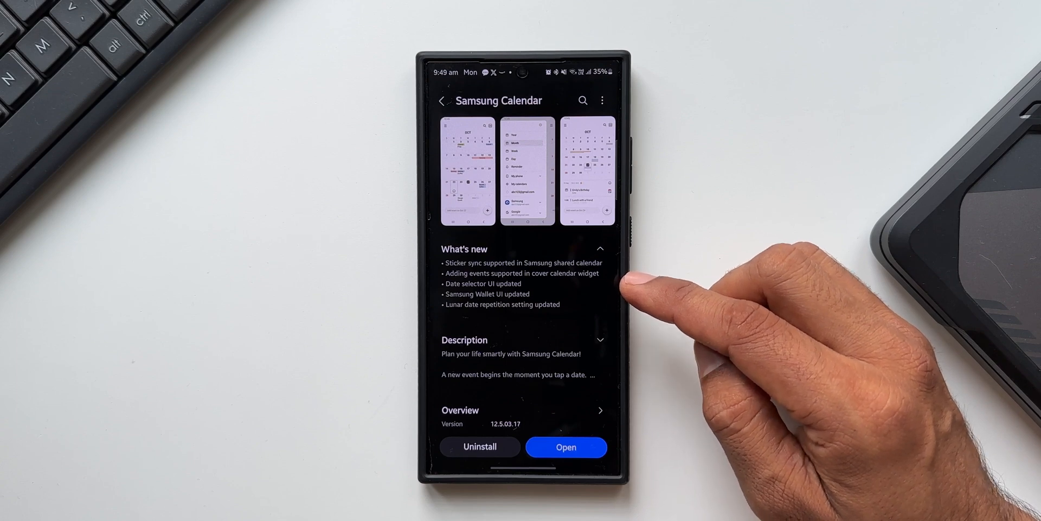
mouse_move(644, 299)
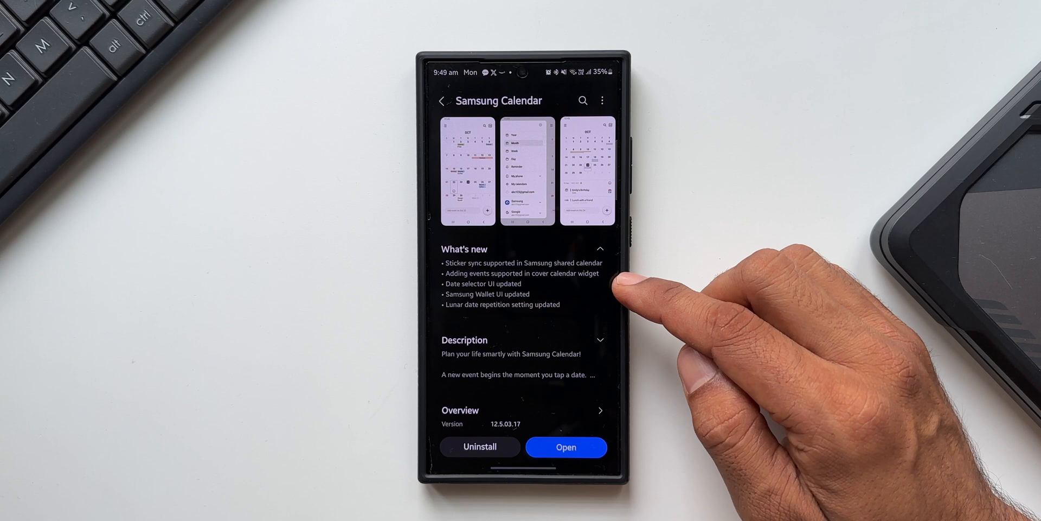
mouse_move(604, 286)
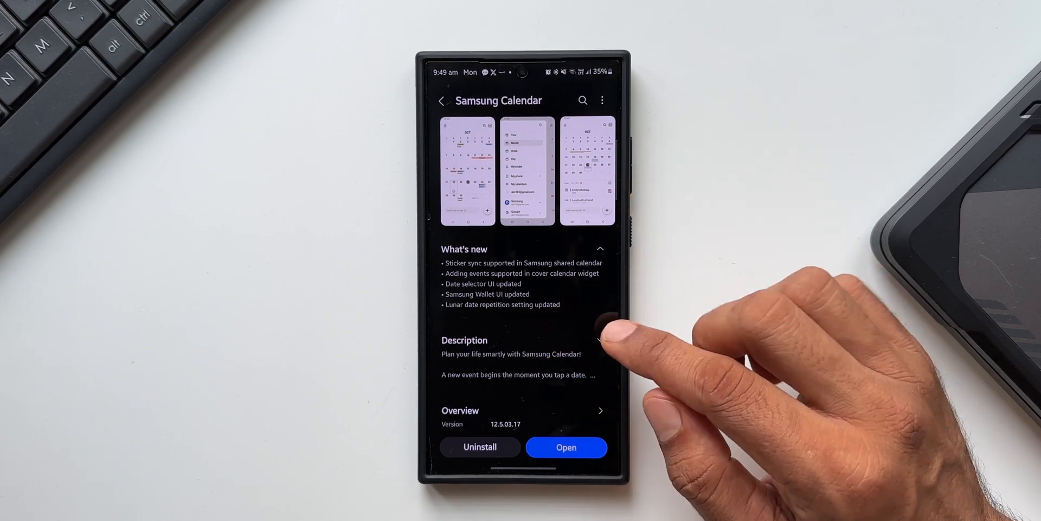
- Open Samsung Calendar from the Galaxy Store page
left_click(565, 447)
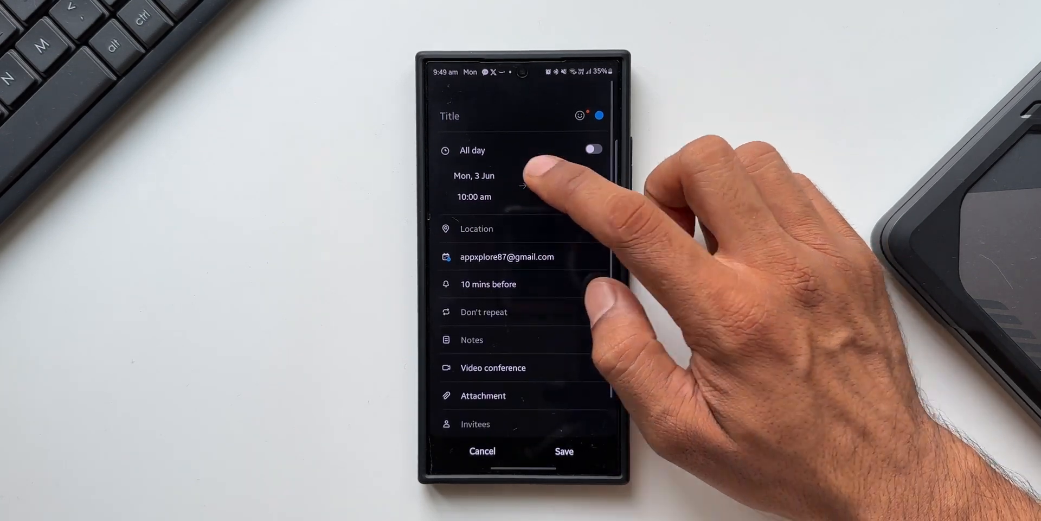
- Open the start date selector for the new Mon, 3 Jun 10:00 am event
left_click(474, 175)
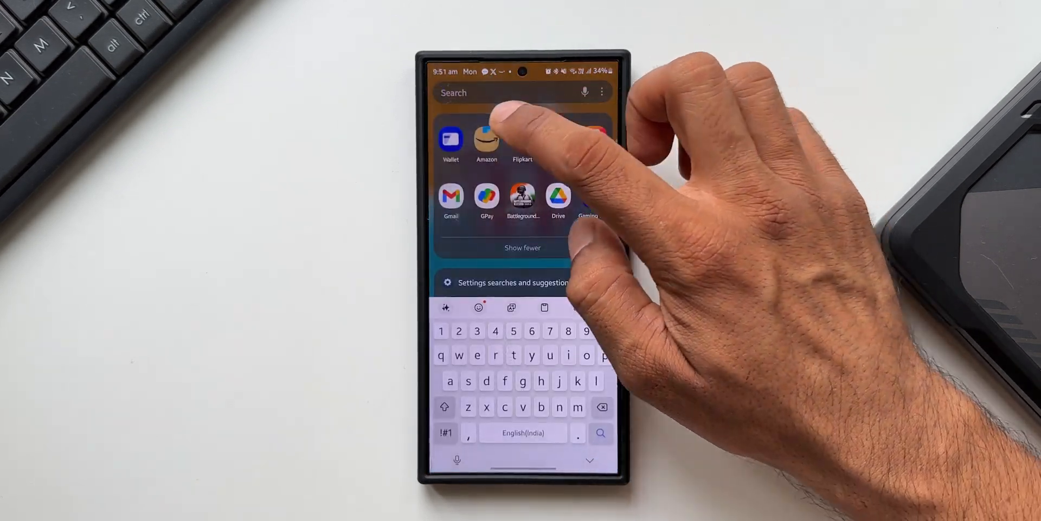
- Open Samsung Wallet's settings and view Account and syncing
left_click(451, 138)
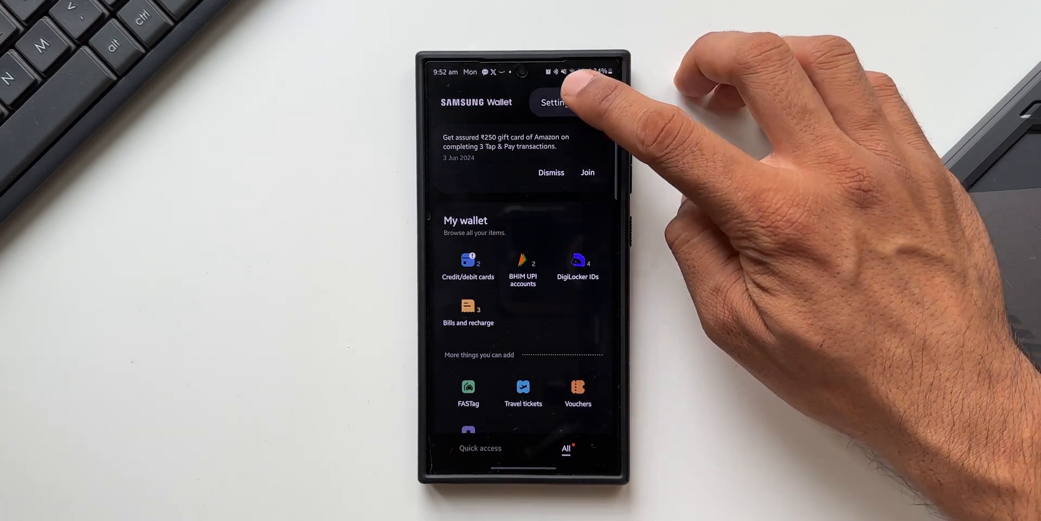
left_click(557, 102)
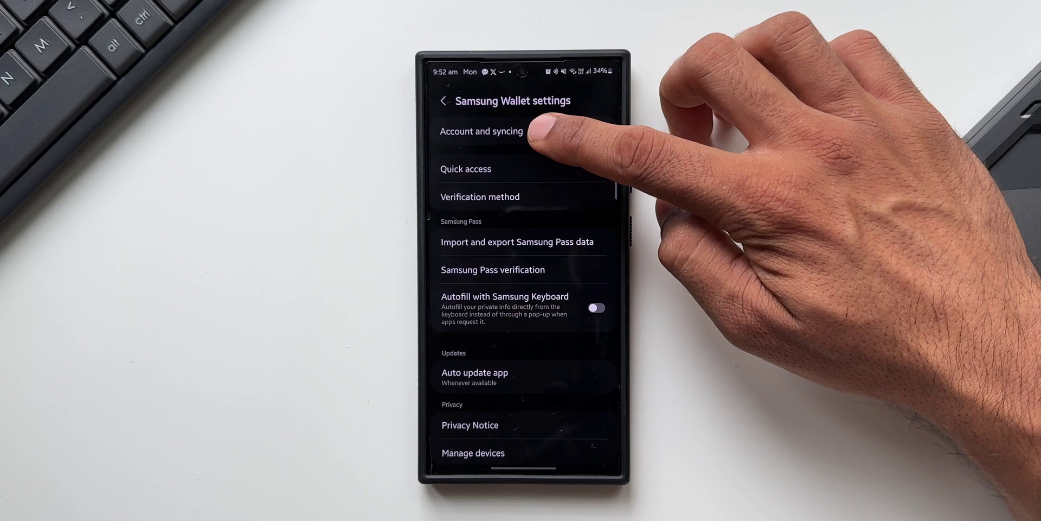
left_click(481, 131)
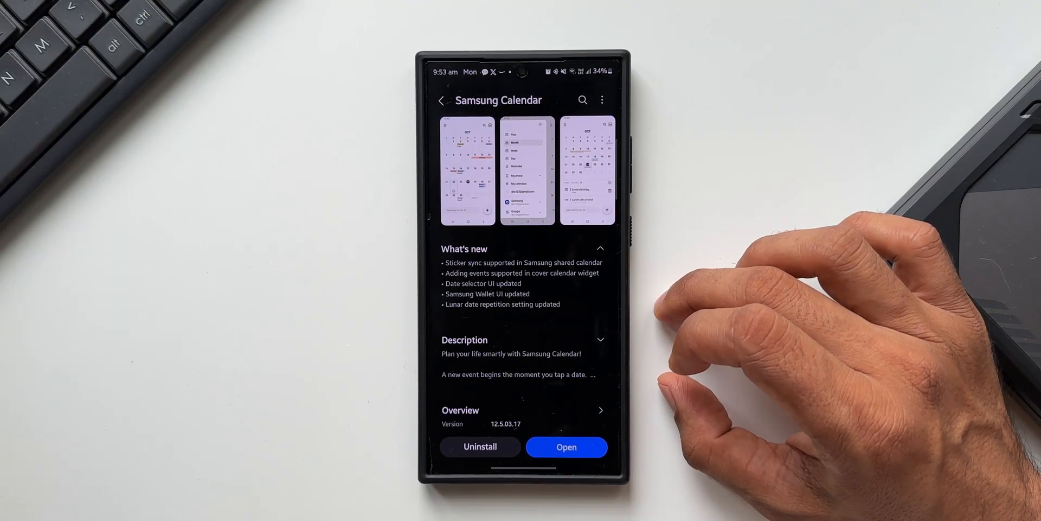
mouse_move(731, 332)
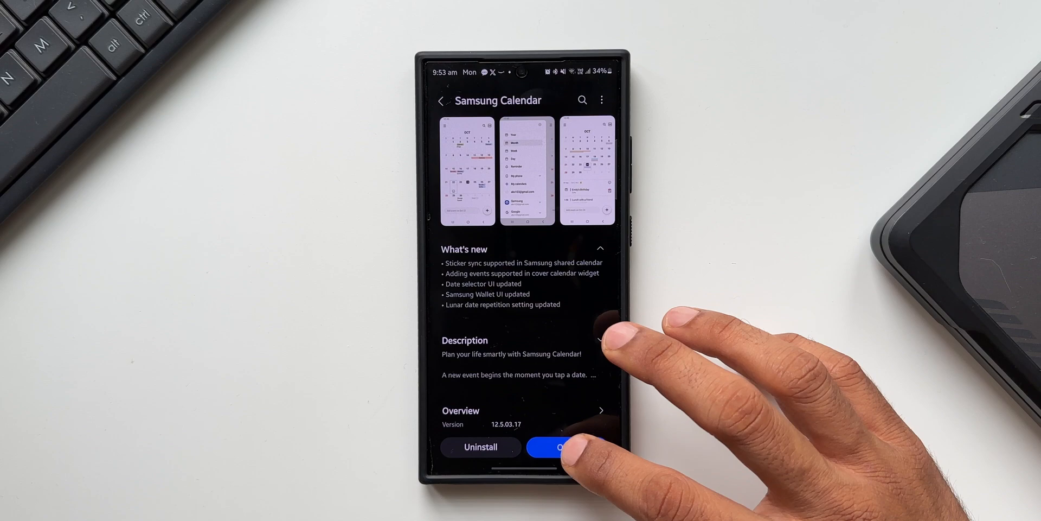
- Launch Samsung Calendar from its Galaxy Store update page
left_click(568, 446)
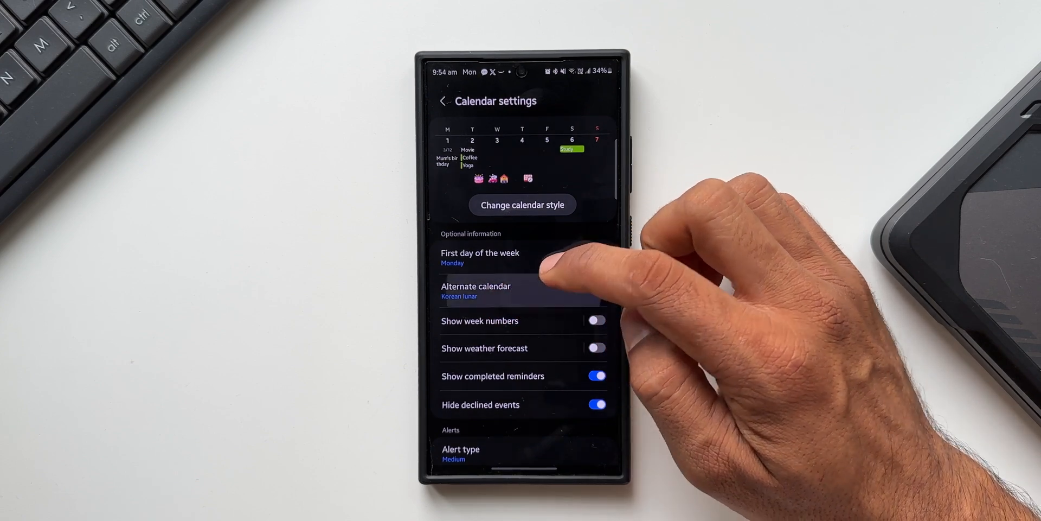
- Show the Alternate calendar options, with Korean lunar currently selected
left_click(476, 291)
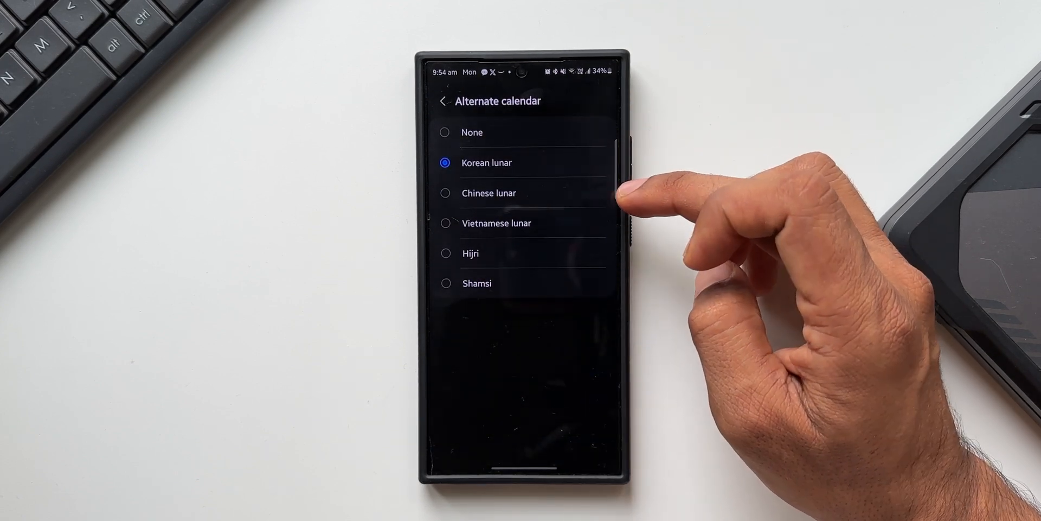